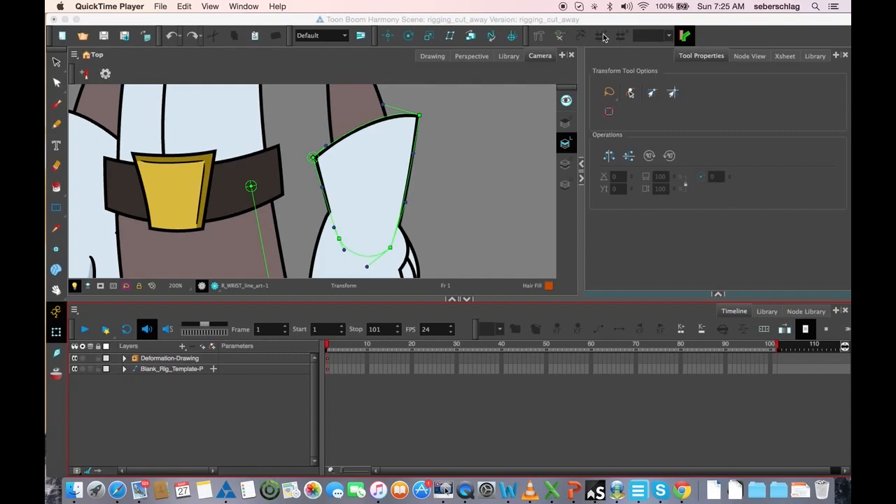
mouse_move(460, 177)
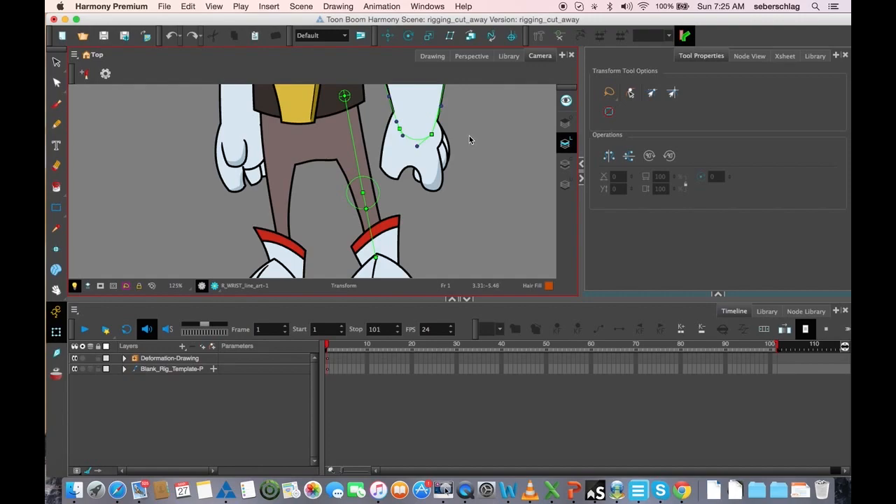
Step: Clear the arm selection and frame the character's head close up with the back hair deformer shown
left_click(539, 36)
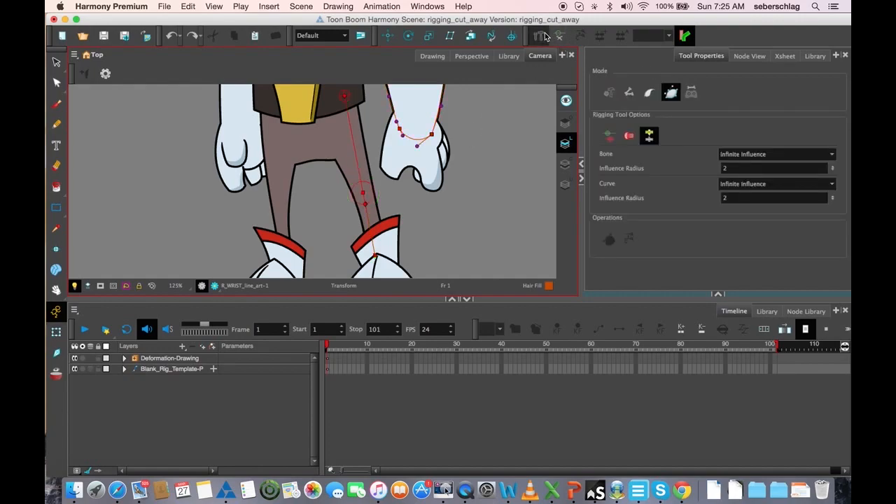
left_click(671, 93)
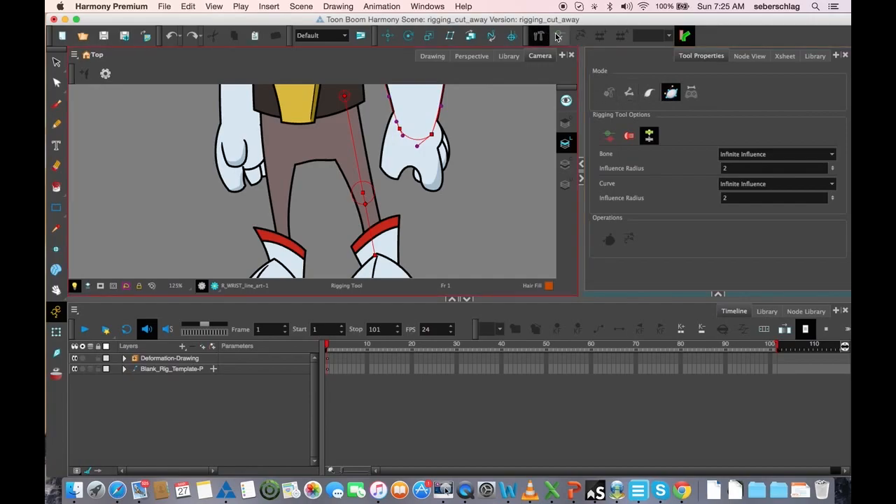
mouse_move(558, 36)
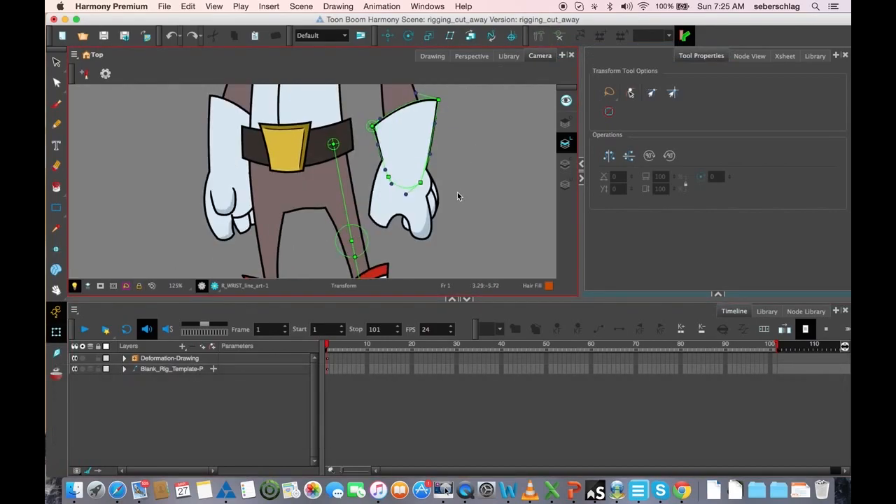
key("space")
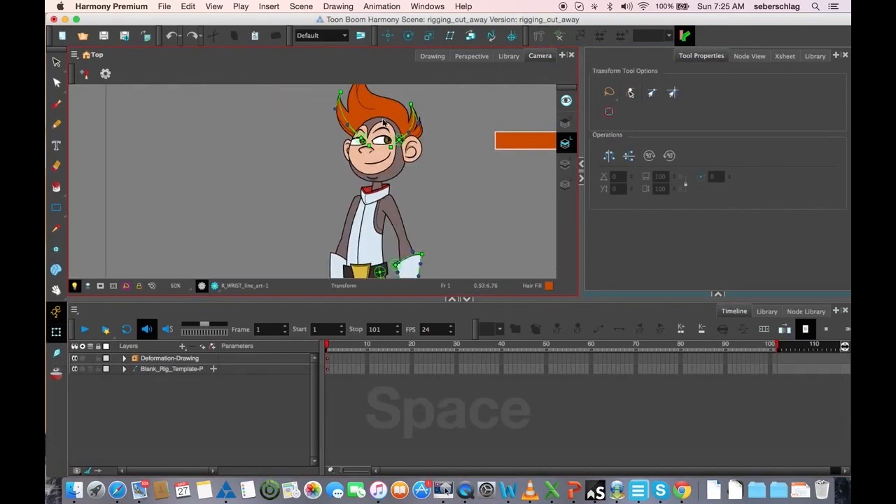
left_click(105, 73)
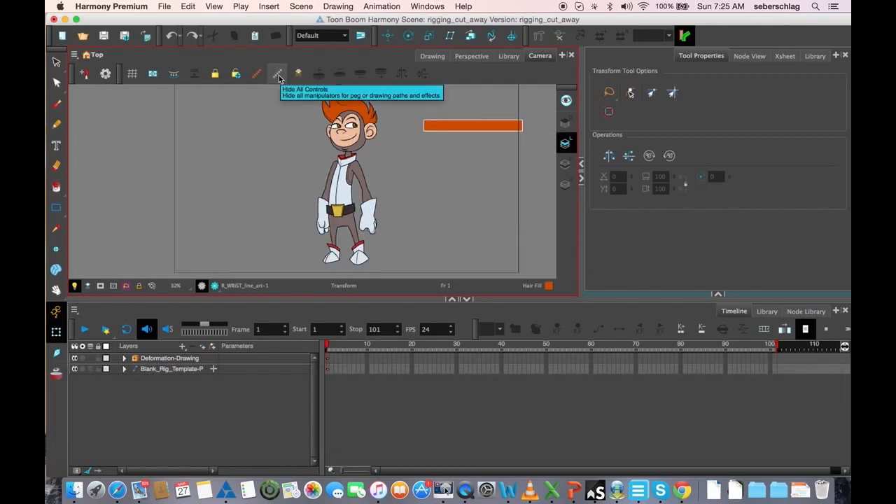
key("space")
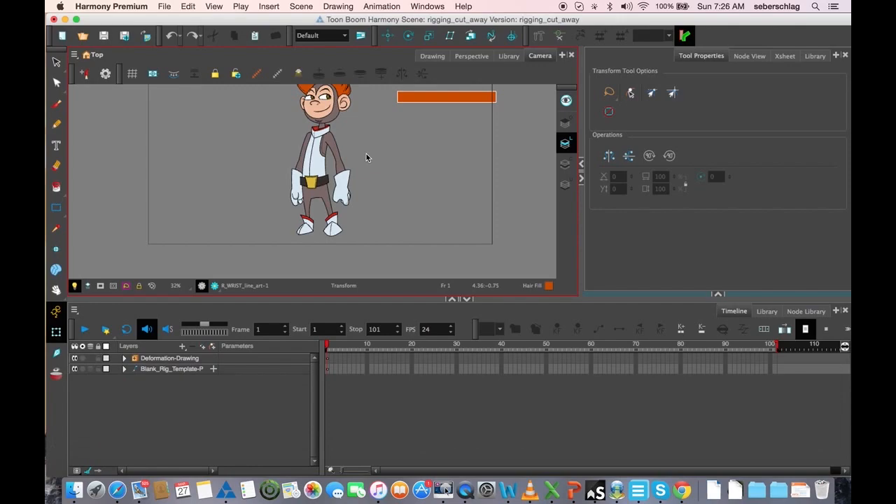
key("space")
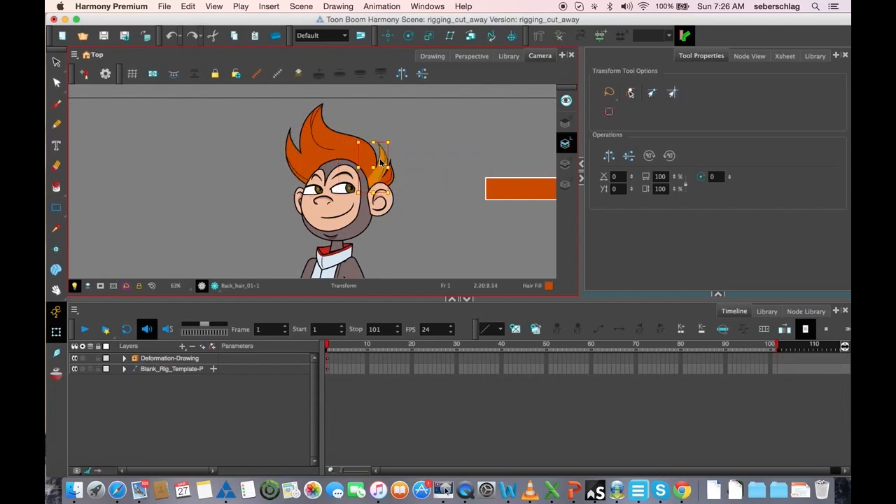
Step: Display the arm drawing's deformation chain at the hands, then return to the head
key("space")
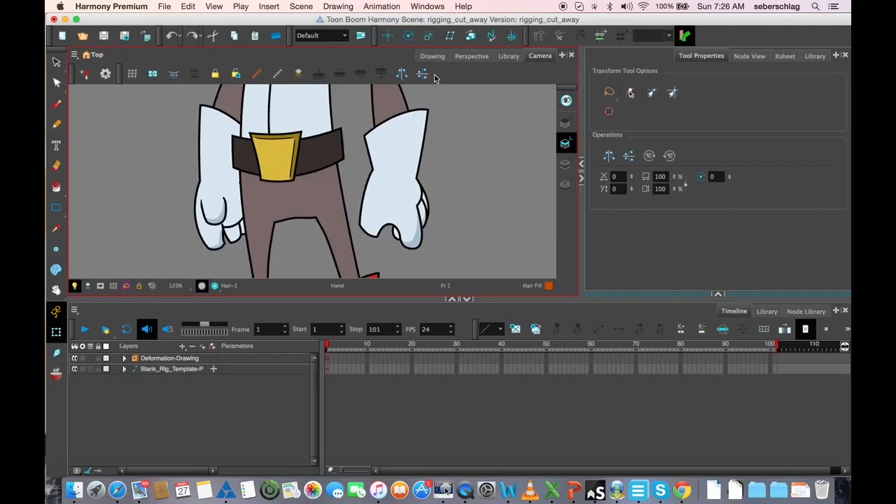
left_click(395, 140)
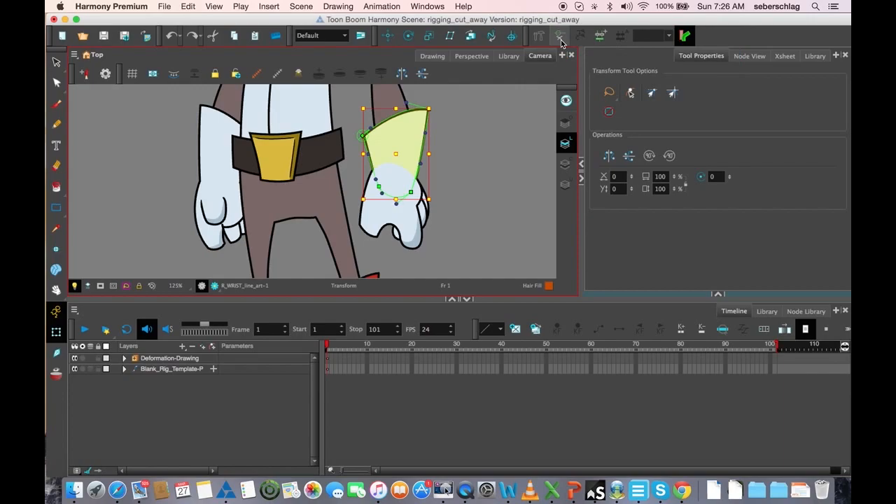
key("space")
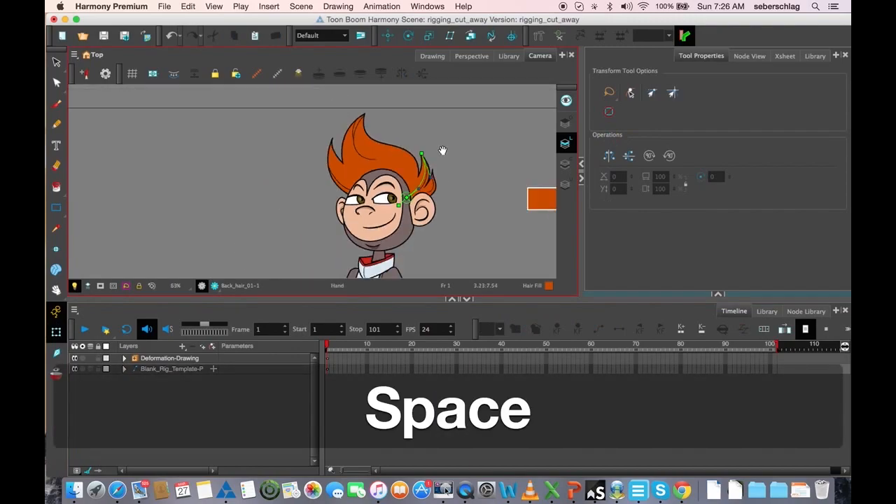
Step: At frame 19, bend the back hair strand outward to the right with its deformer points
key("space")
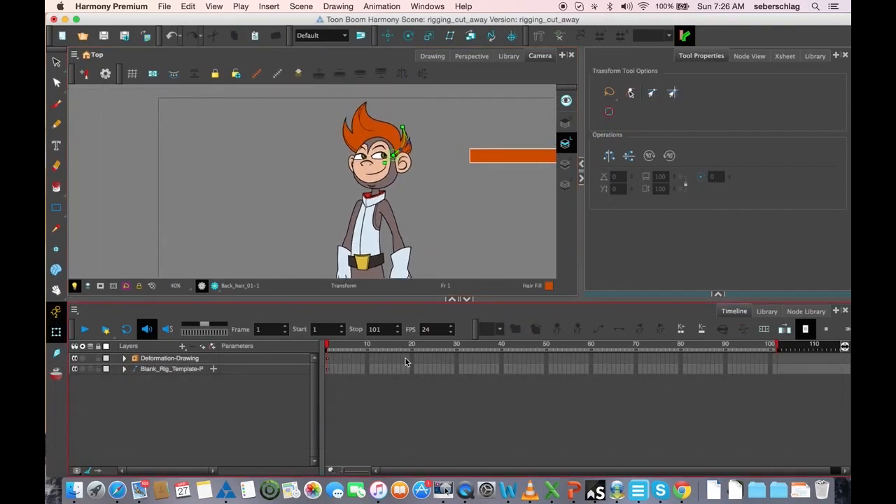
right_click(405, 373)
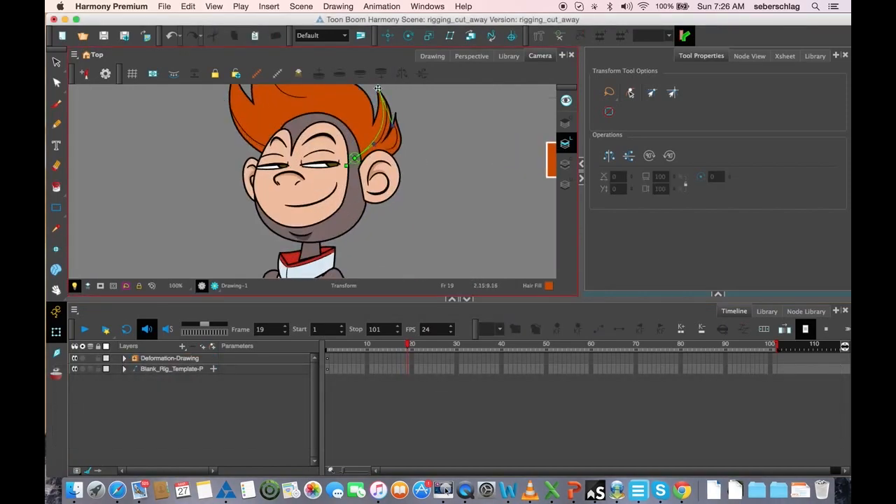
left_click_drag(378, 90, 478, 100)
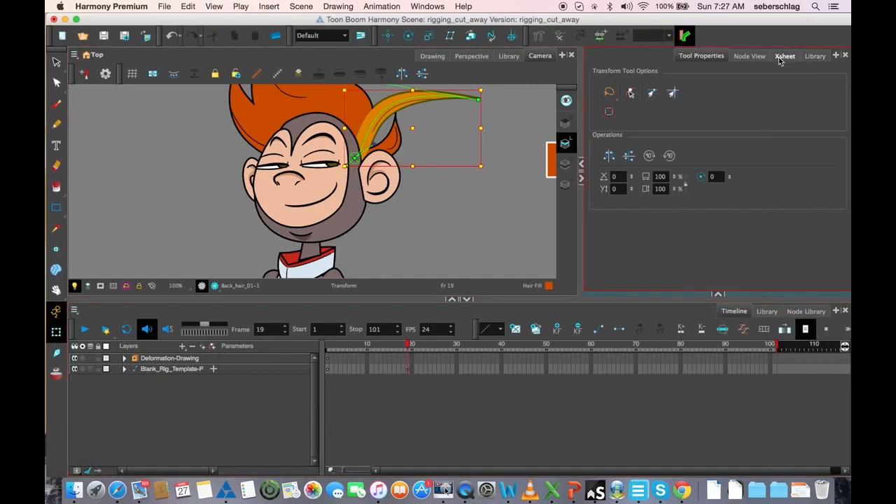
Step: Show the rig's node network with the back hair deformation nodes beside the view
left_click(749, 56)
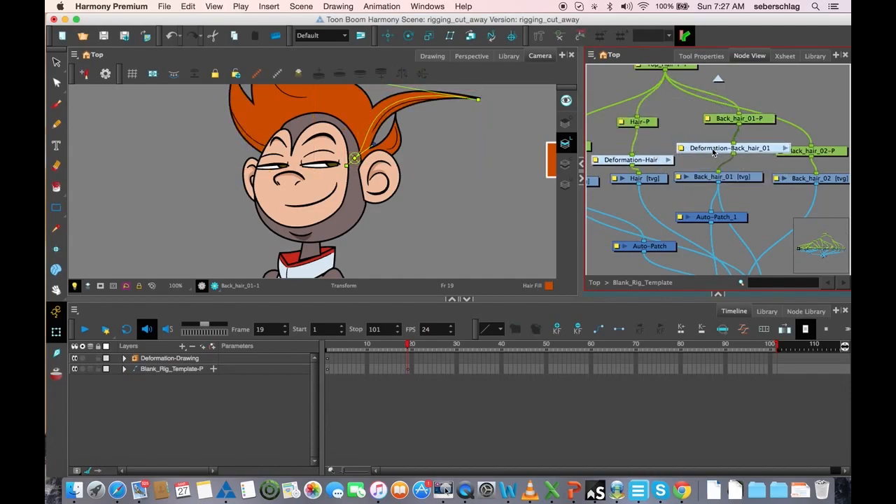
mouse_move(582, 37)
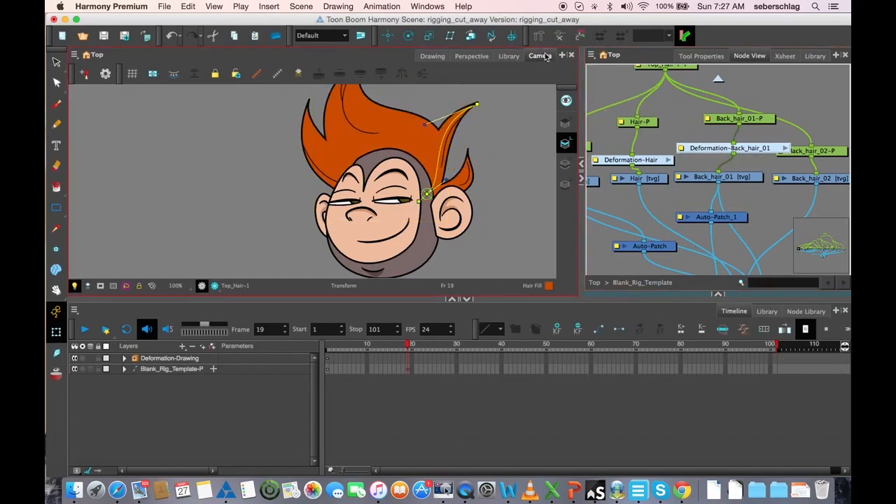
mouse_move(583, 37)
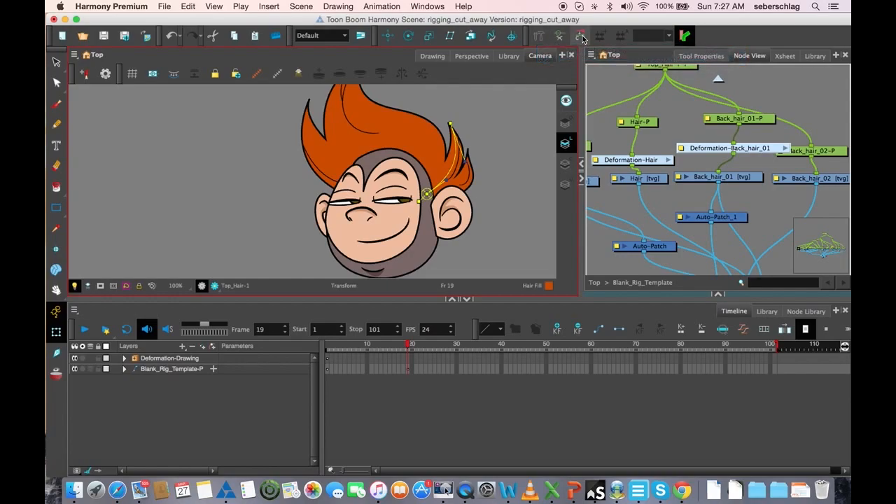
mouse_move(582, 37)
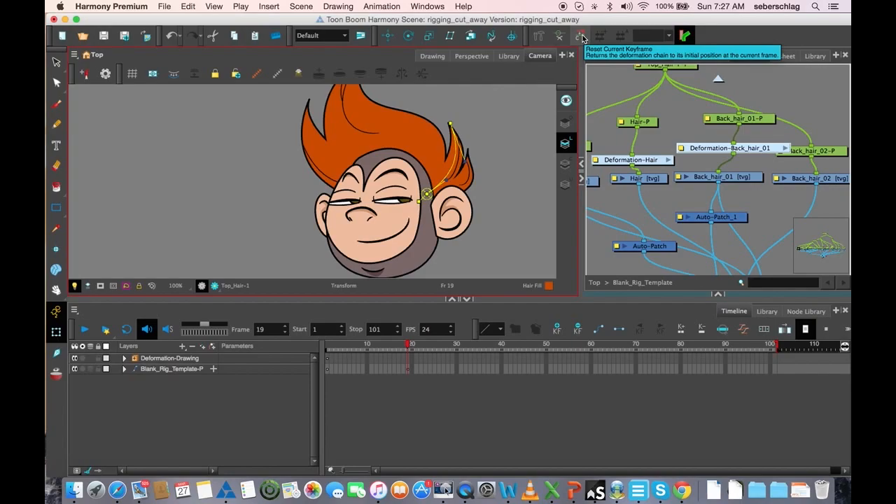
Step: Move the view down from the head toward the character's upper arm and torso
key("space")
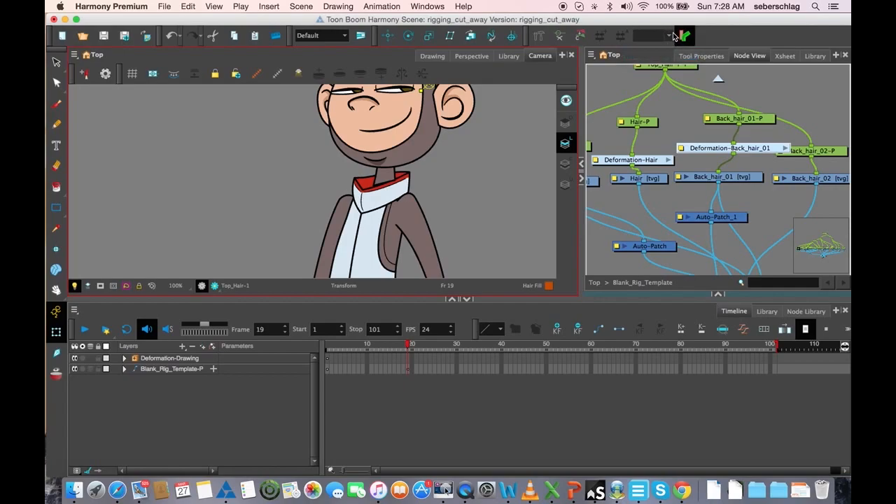
mouse_move(652, 31)
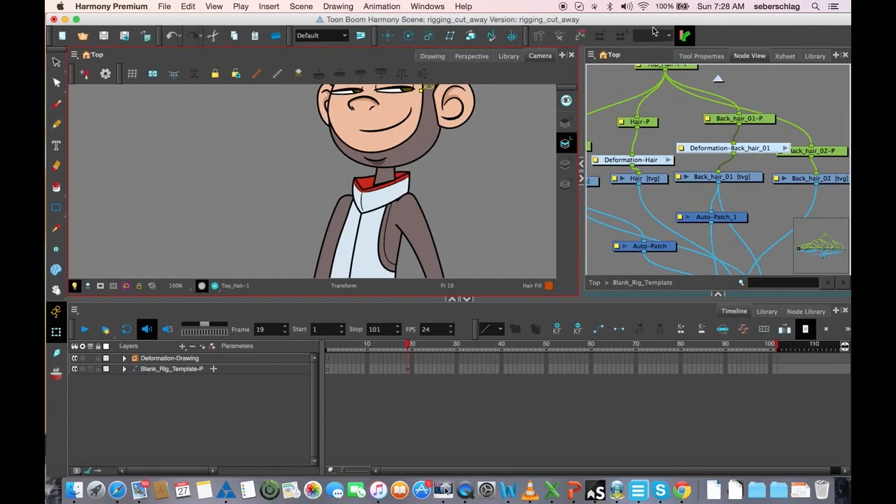
mouse_move(638, 36)
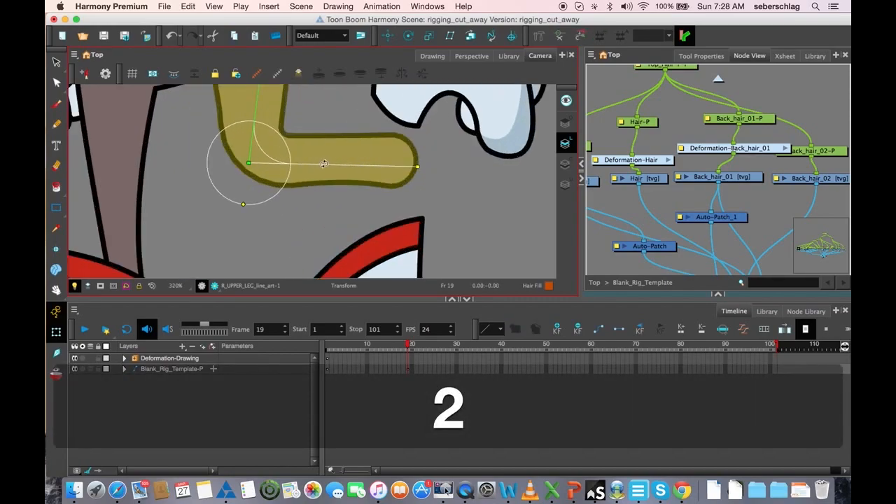
Step: Select the upper arm drawing, showing its black L-shaped outline over the pink fill
left_click_drag(324, 164, 357, 207)
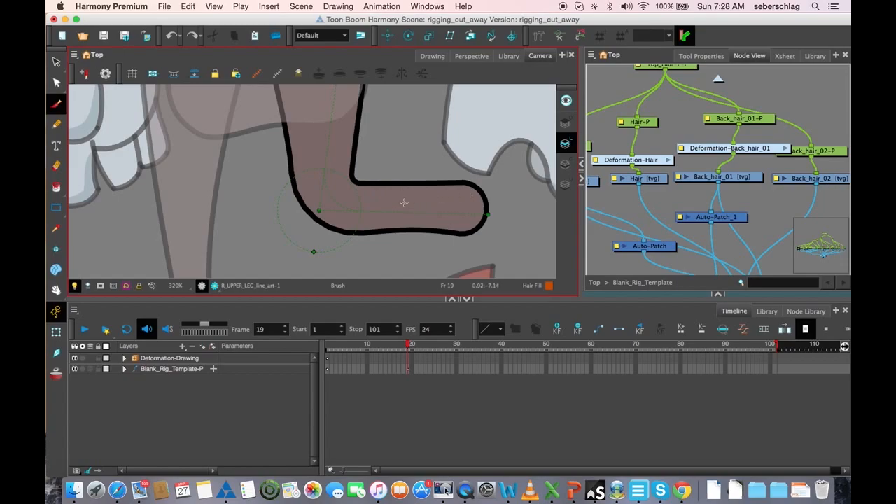
mouse_move(373, 212)
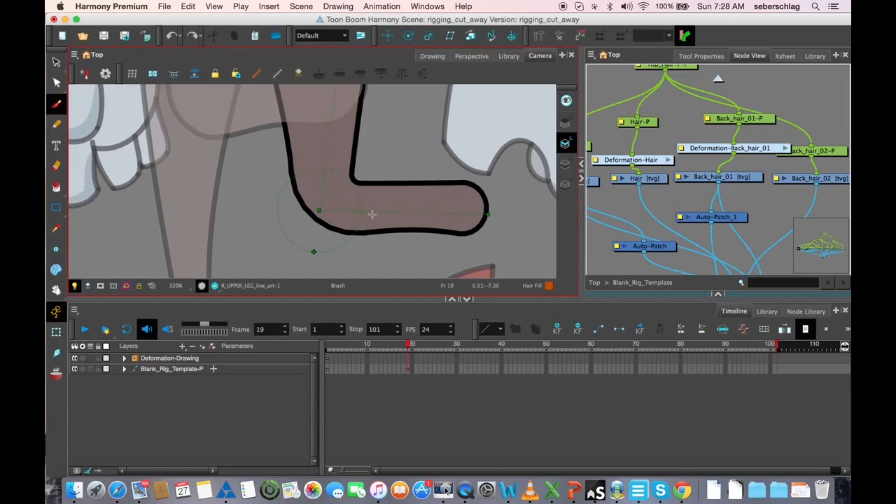
mouse_move(686, 37)
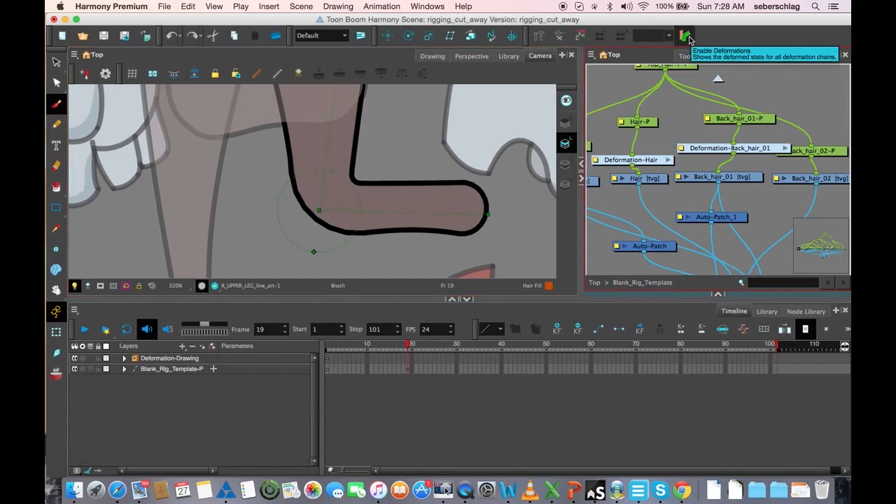
Step: Show the upper arm without its deformation and undo the last change before painting
key("space")
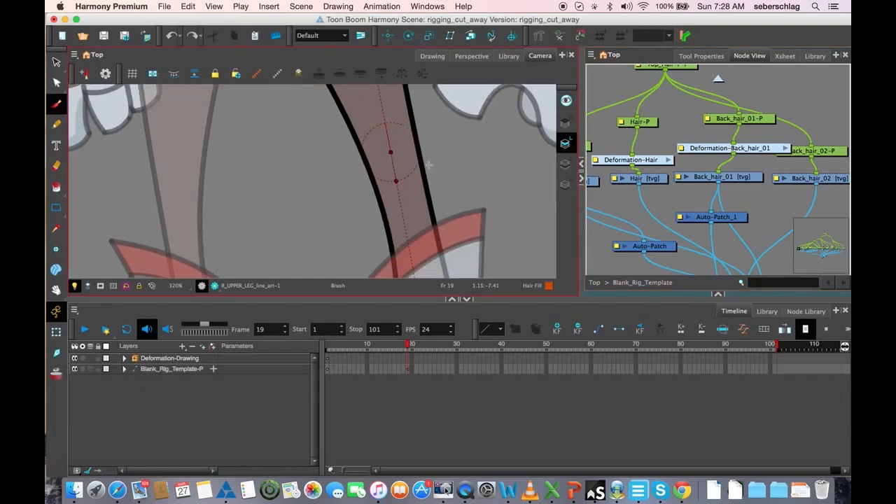
key("cmd+z")
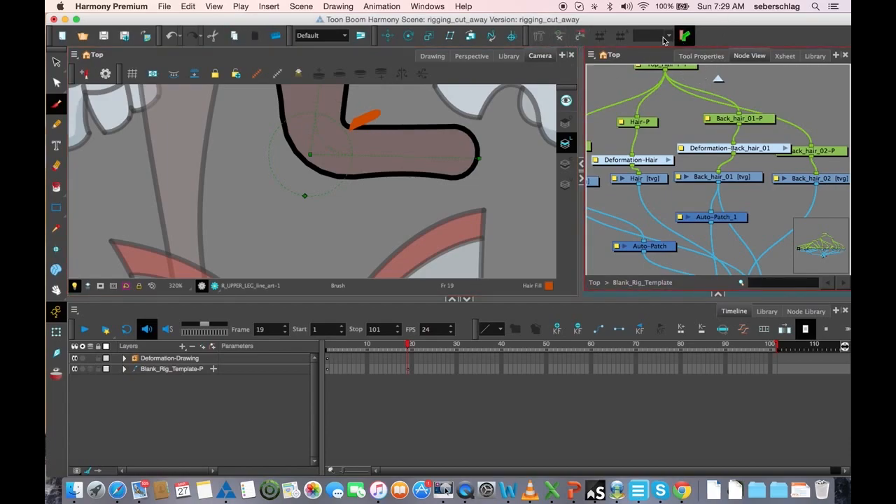
mouse_move(661, 36)
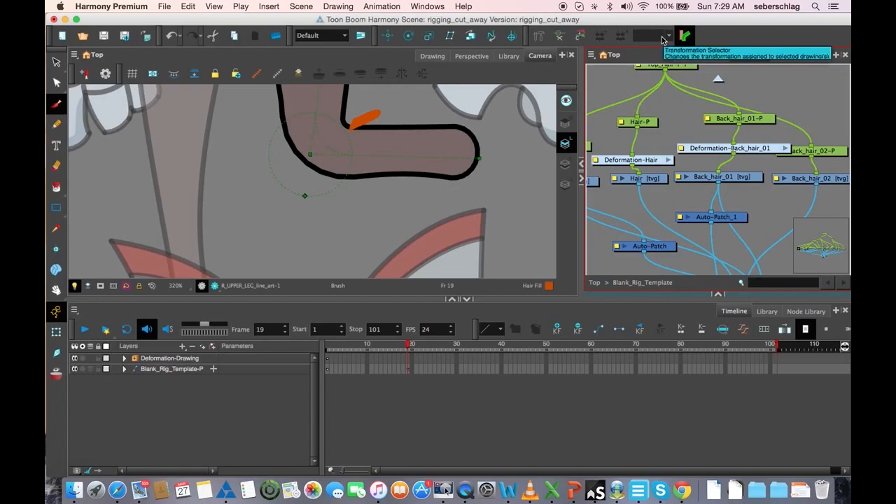